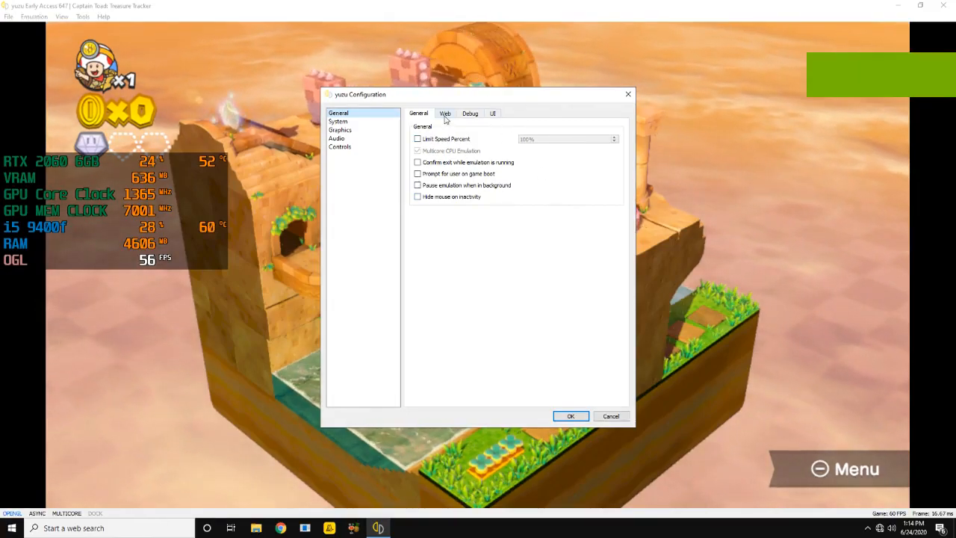
# Step: Browse yuzu's System, Graphics, Advanced graphics, Audio and Controls pages, then confirm with OK
pyautogui.click(338, 121)
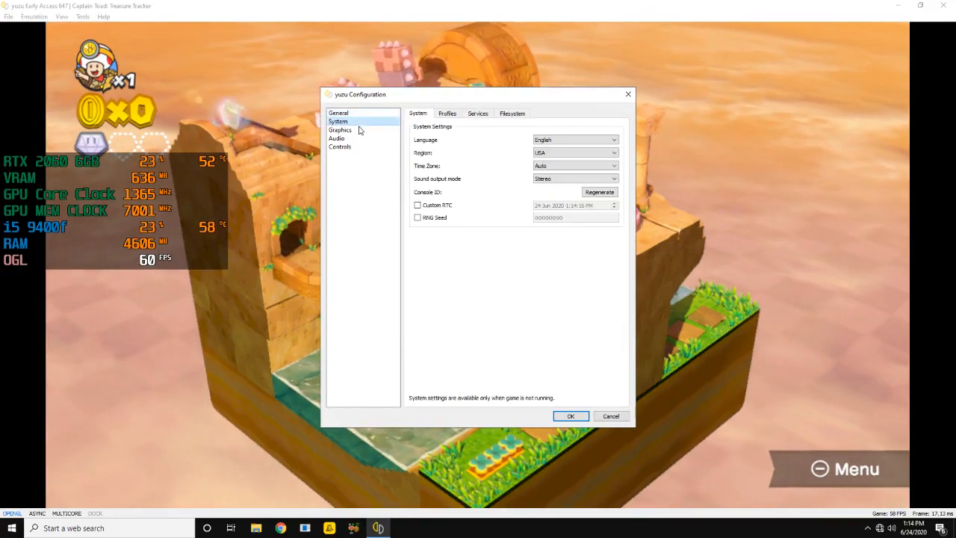
pyautogui.click(339, 130)
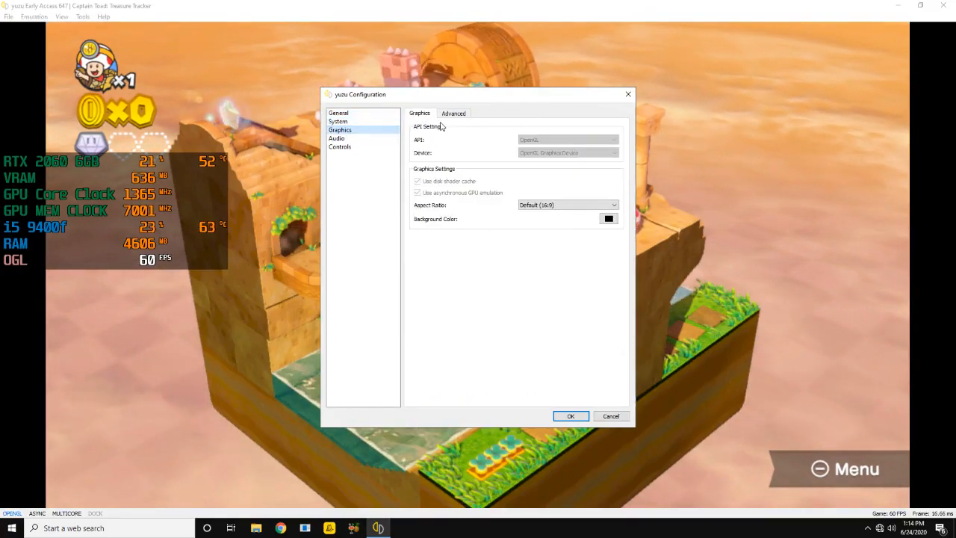
pyautogui.click(454, 113)
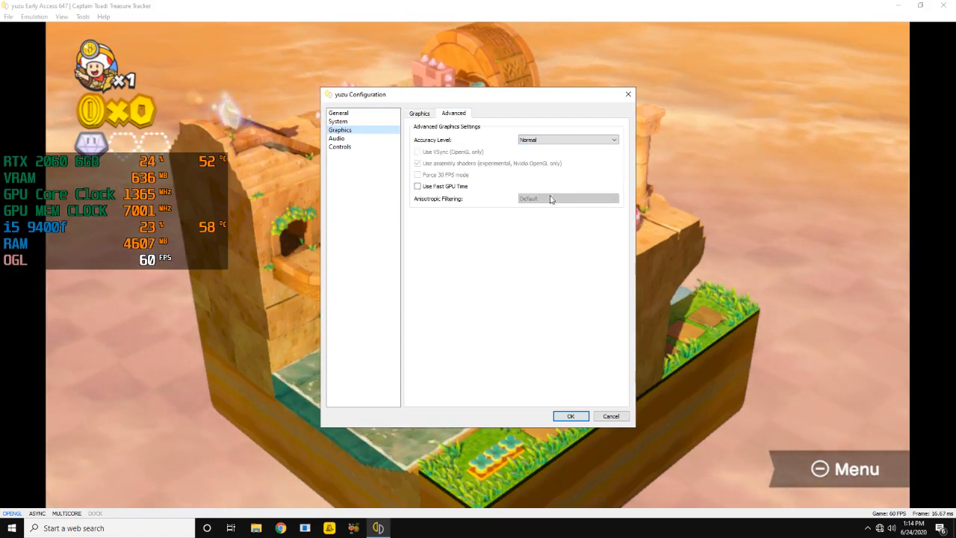
pyautogui.click(337, 138)
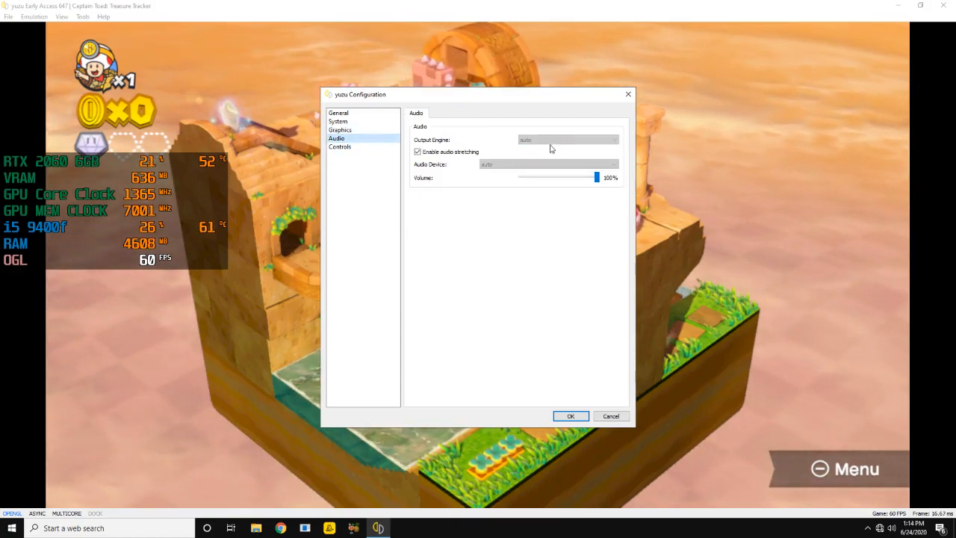
pyautogui.click(339, 147)
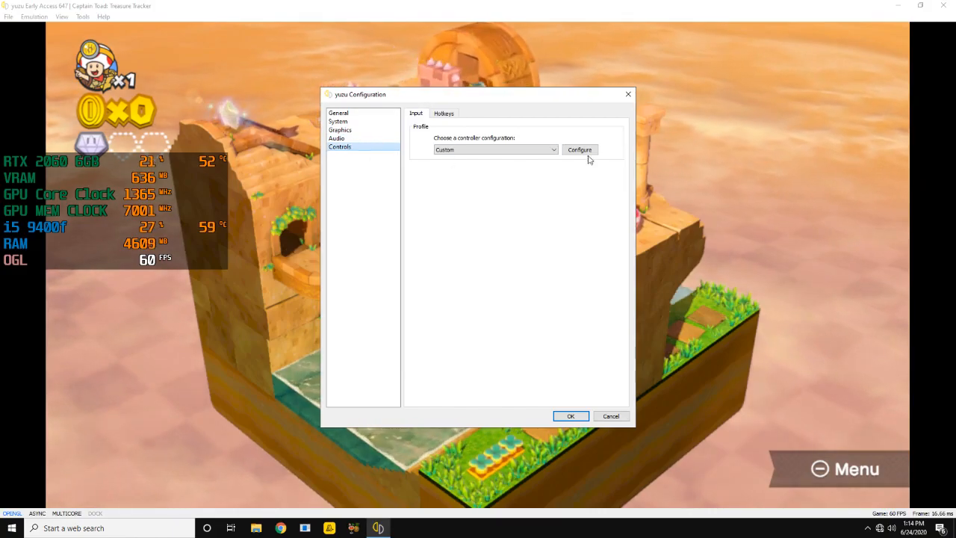
pyautogui.click(570, 416)
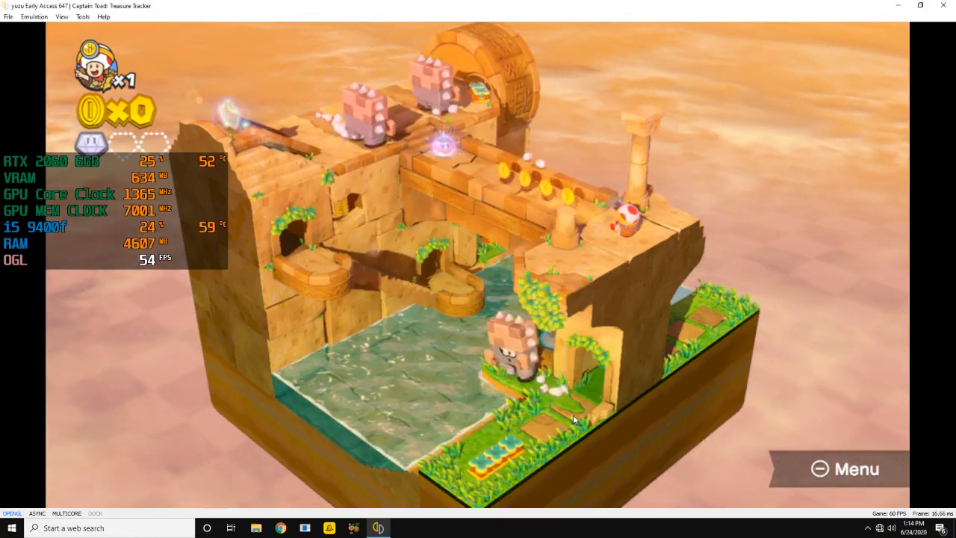